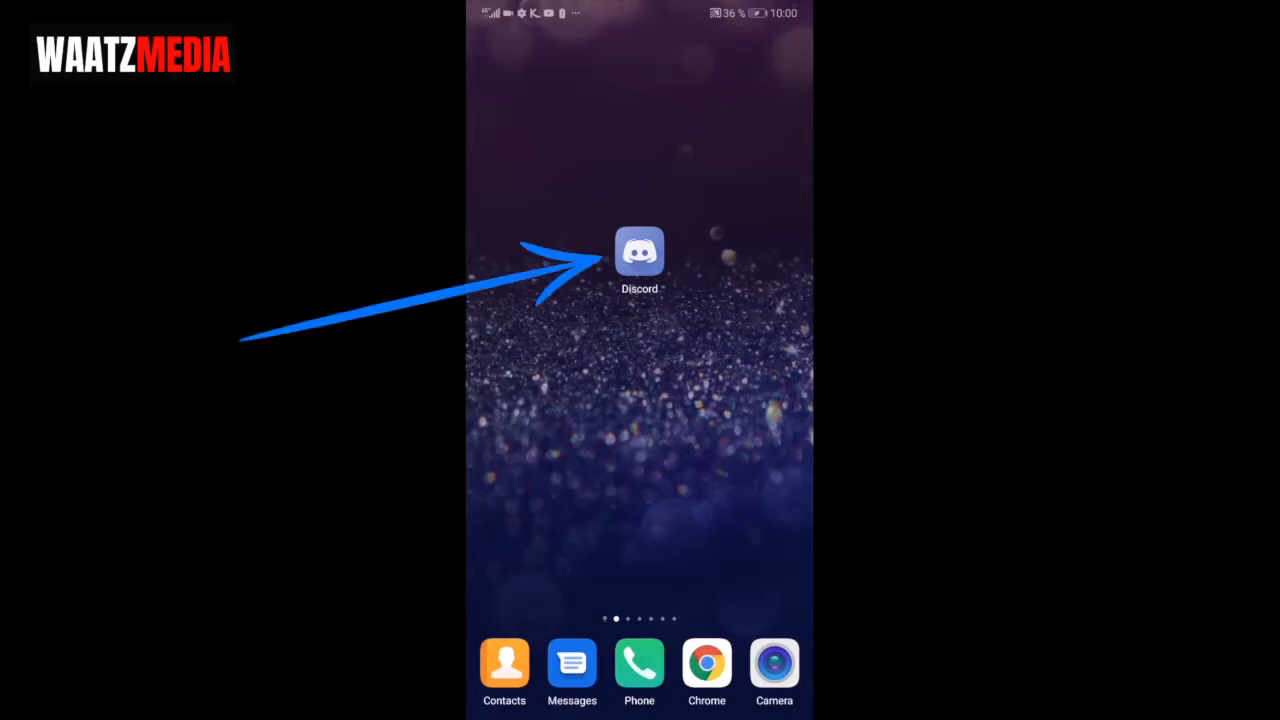
# Launch the Discord app from the Android home screen
pyautogui.click(639, 252)
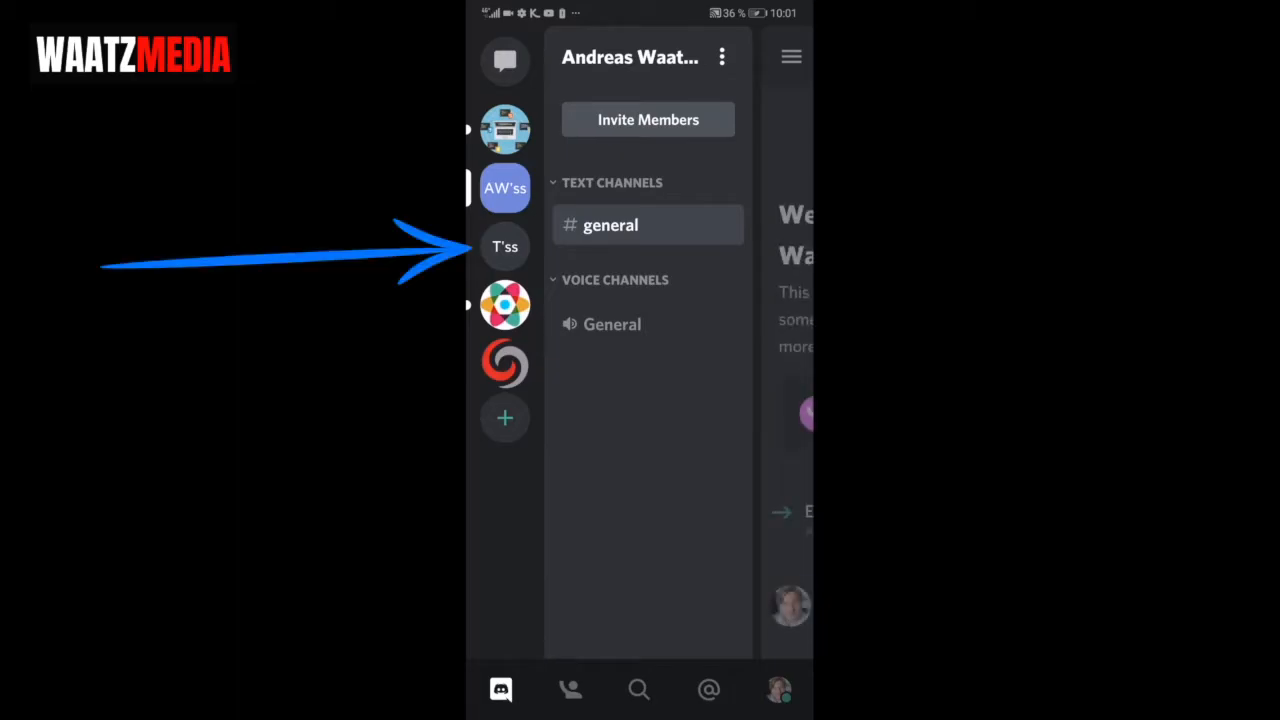
pyautogui.click(505, 246)
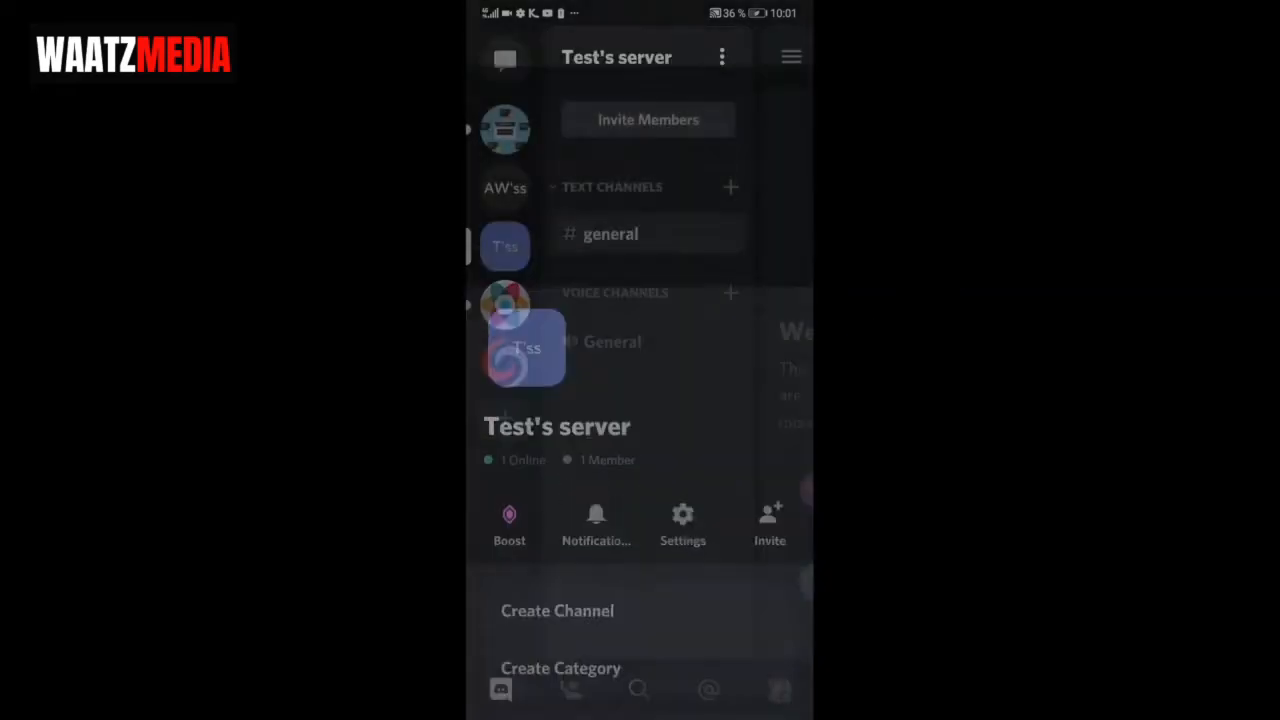
pyautogui.click(682, 525)
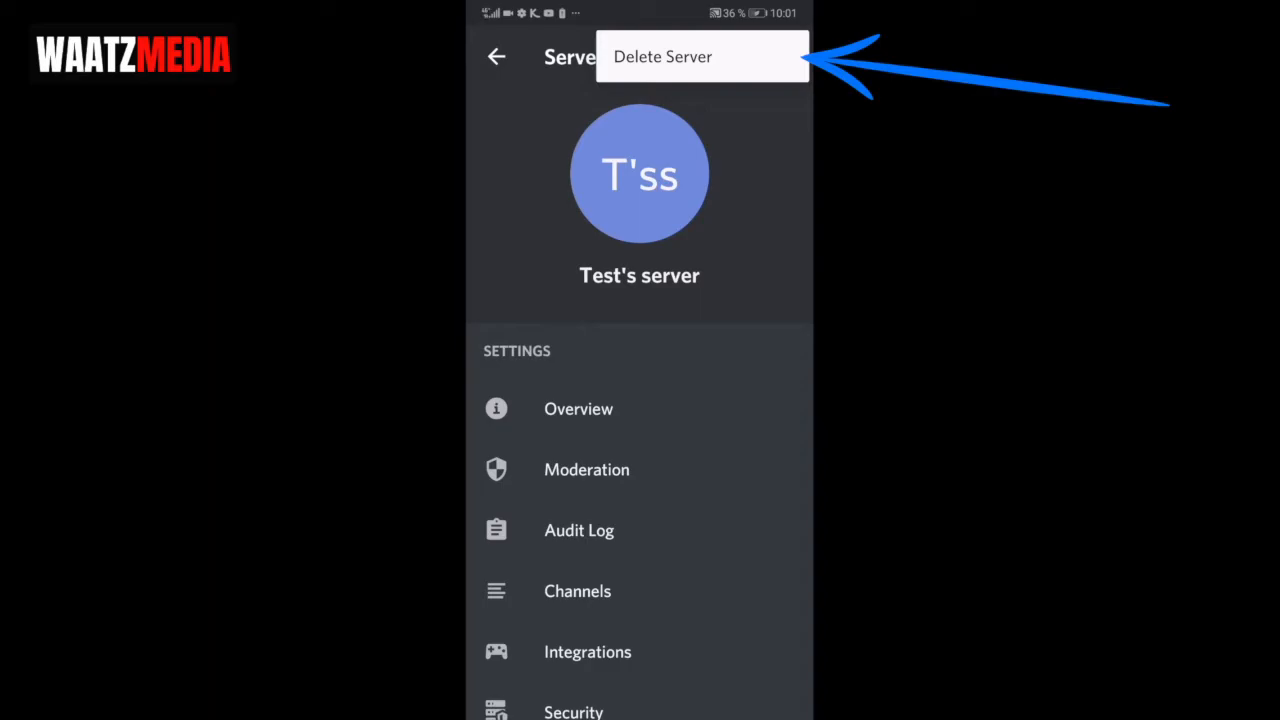
pyautogui.click(662, 56)
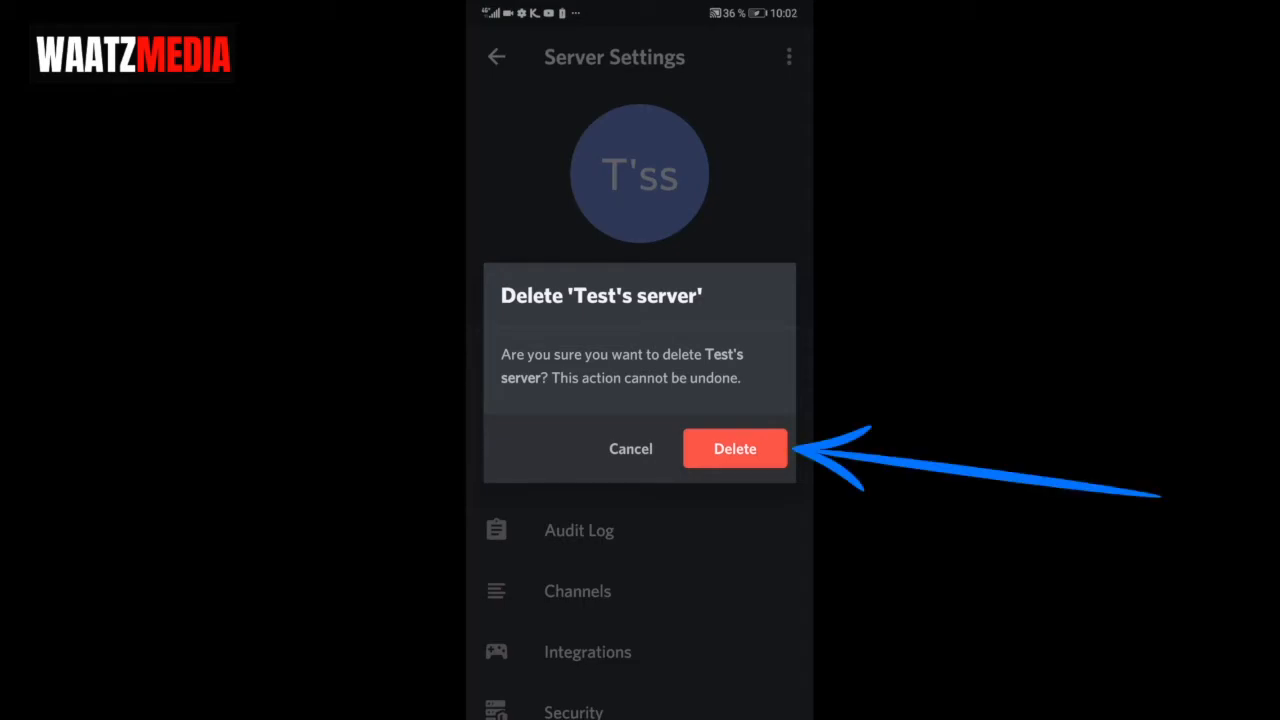
pyautogui.click(735, 448)
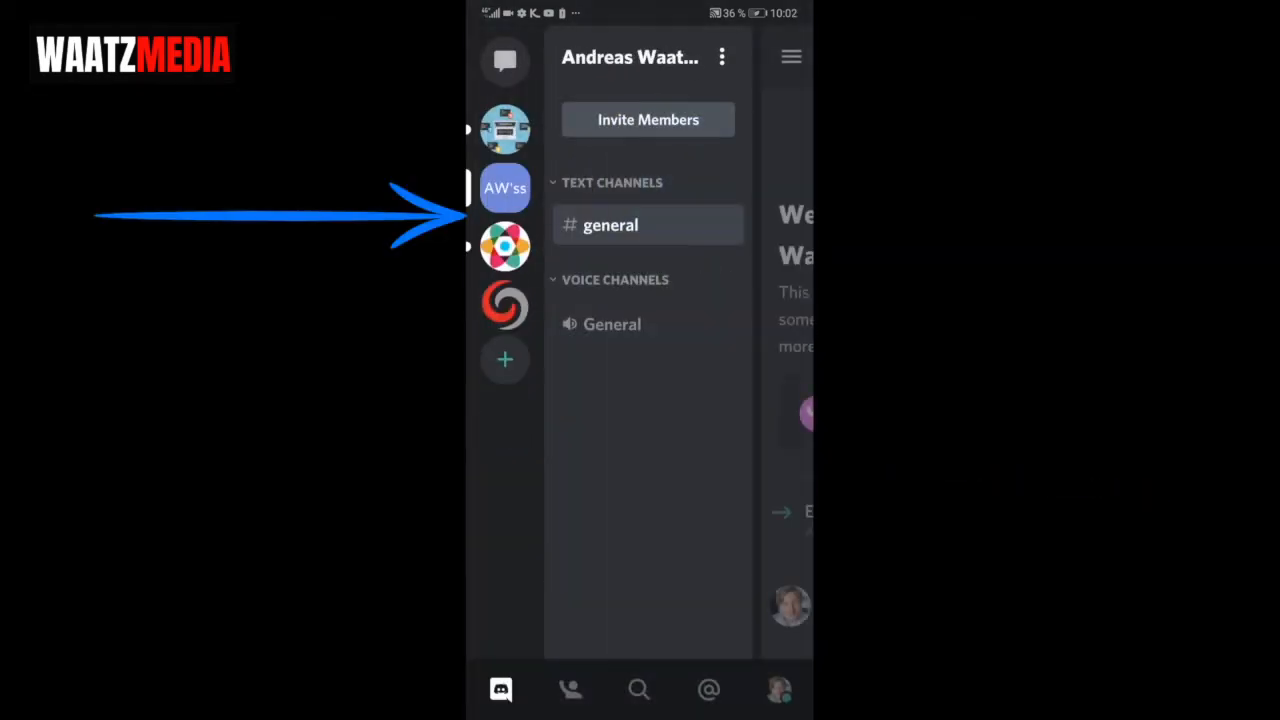